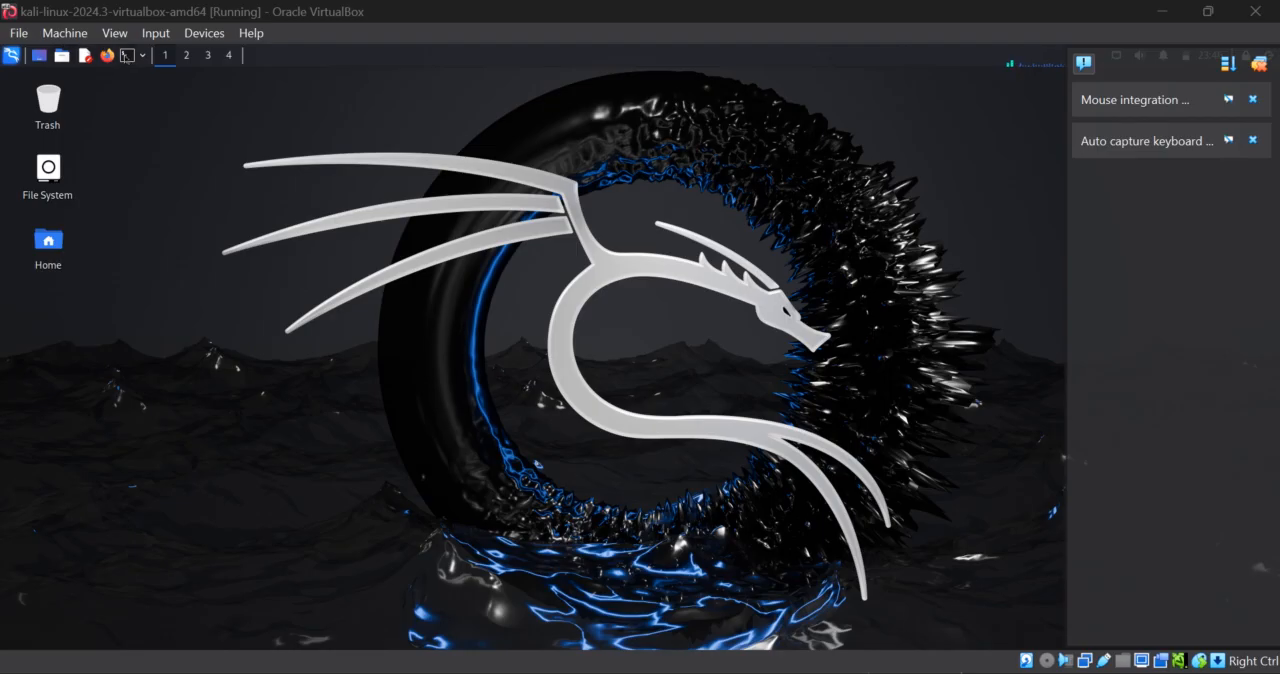
mouse_move(294, 282)
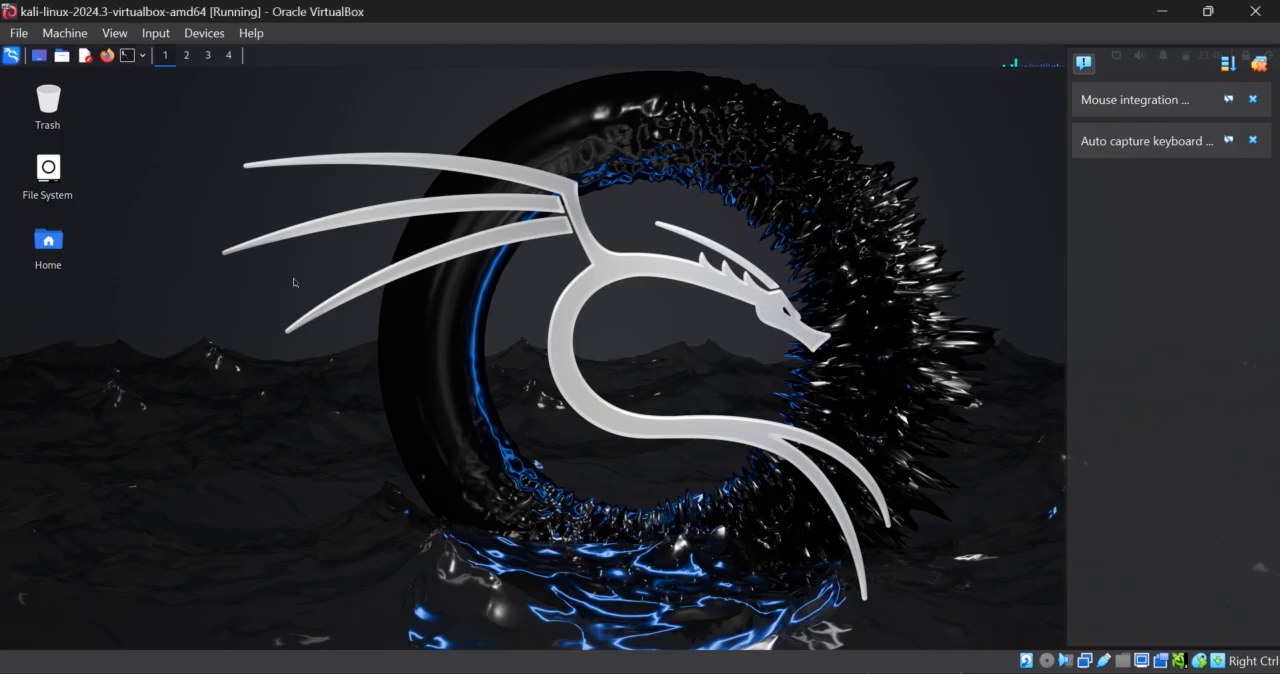
mouse_move(280, 388)
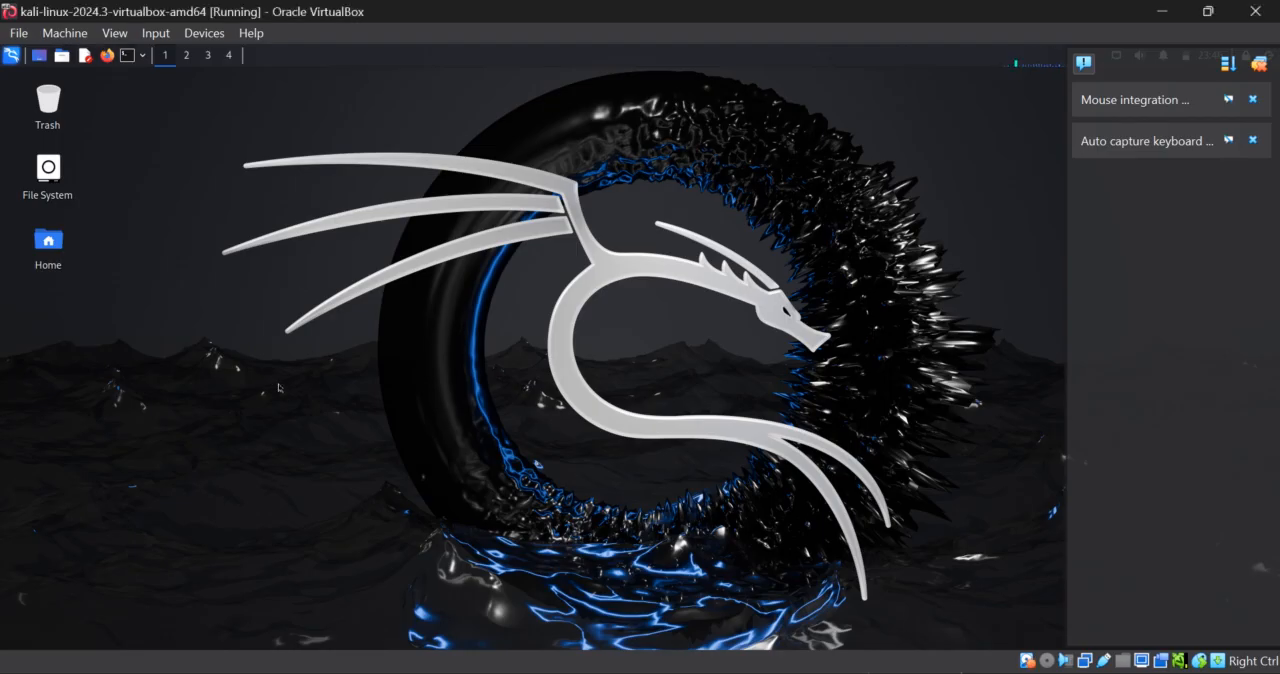
Step: Launch a terminal from the top panel and change directory into Desktop
click(256, 56)
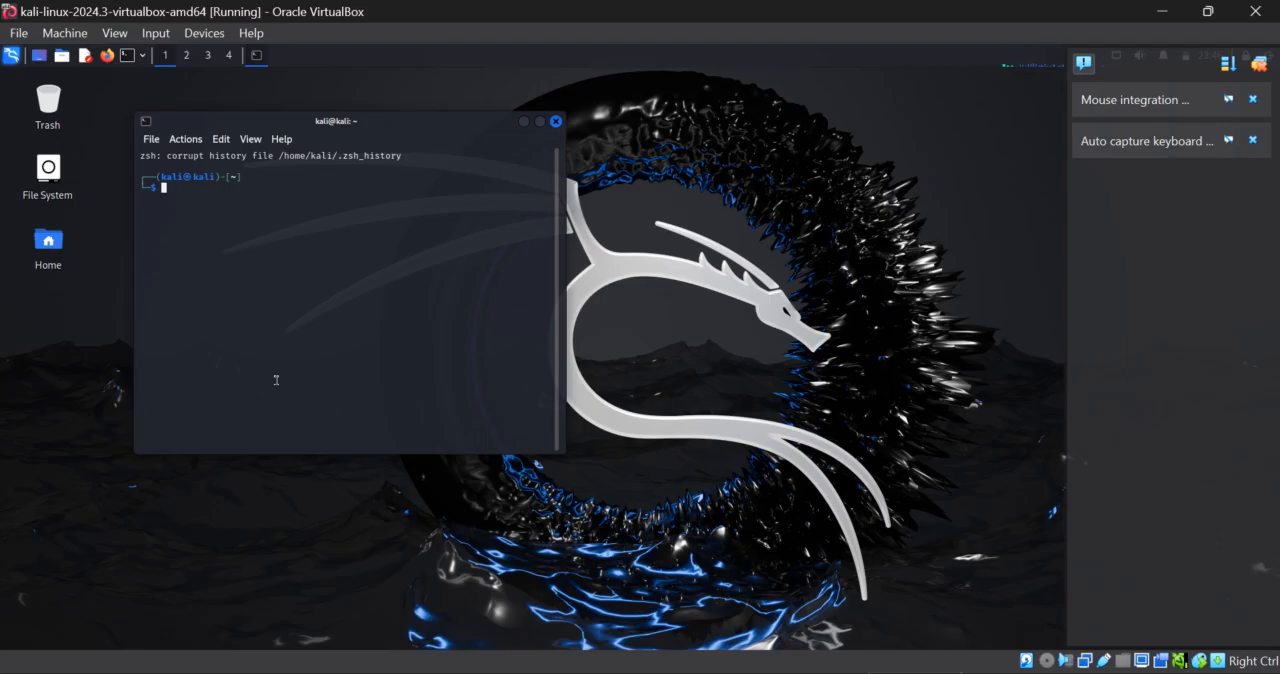
mouse_move(368, 288)
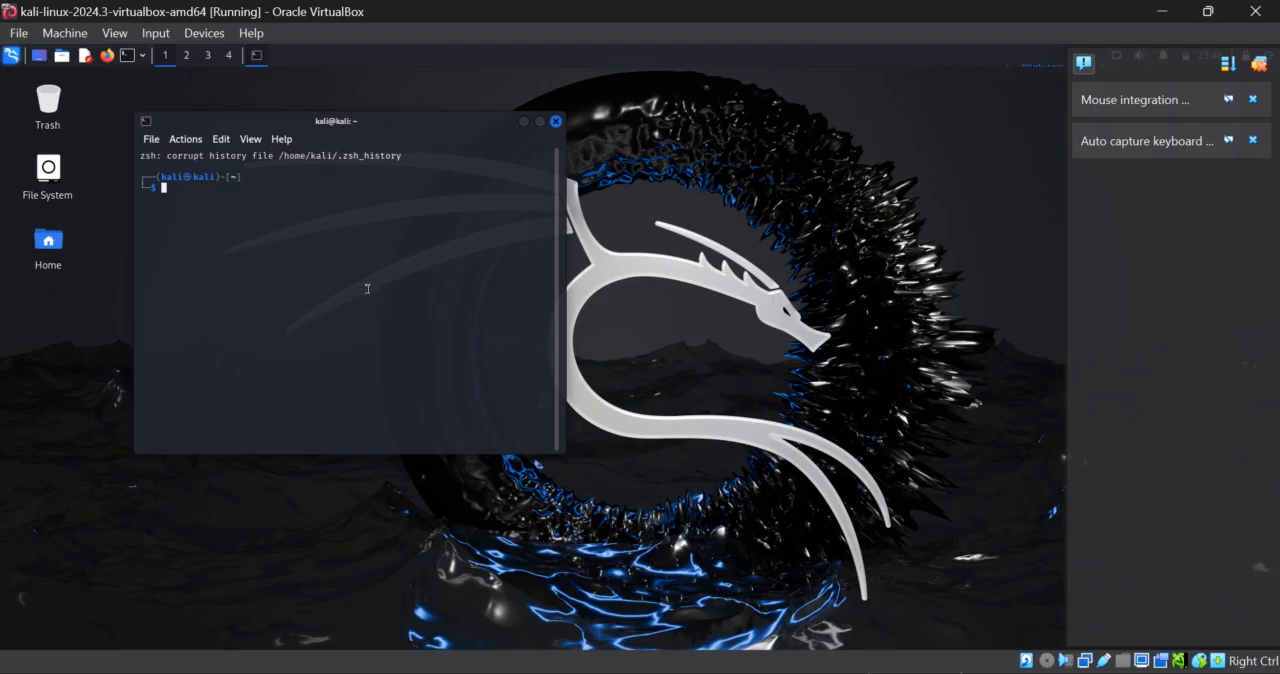
mouse_move(208, 196)
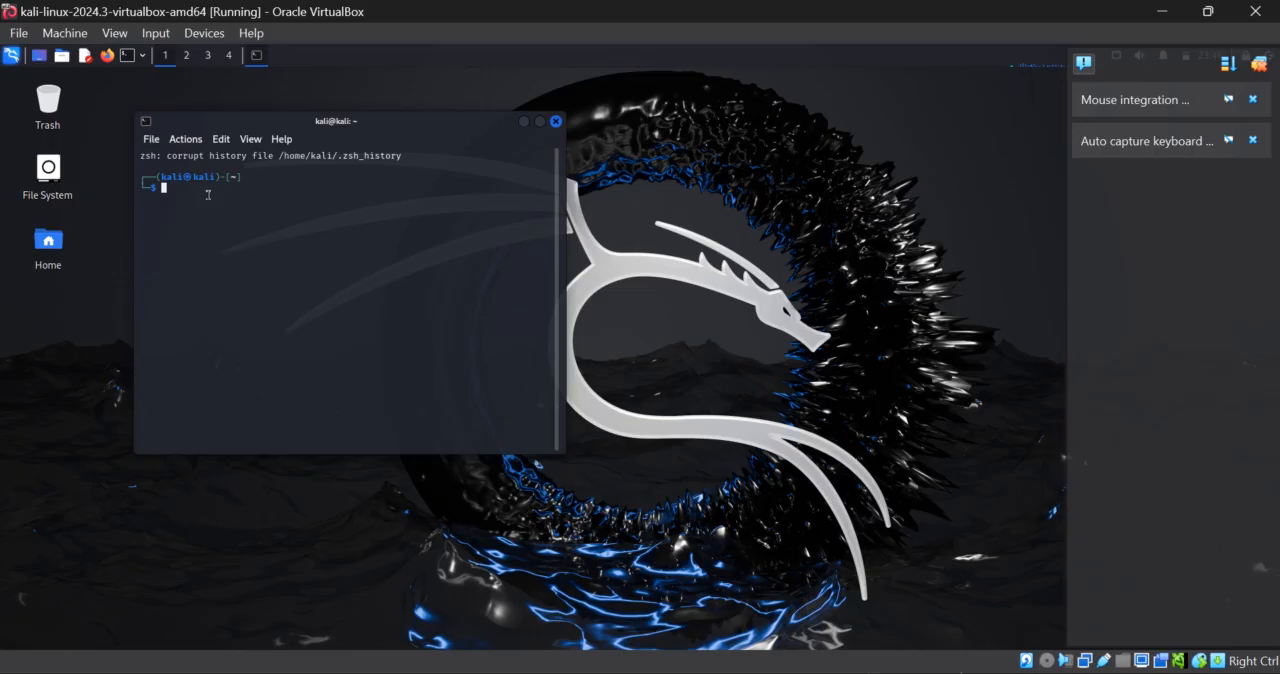
text(cd)
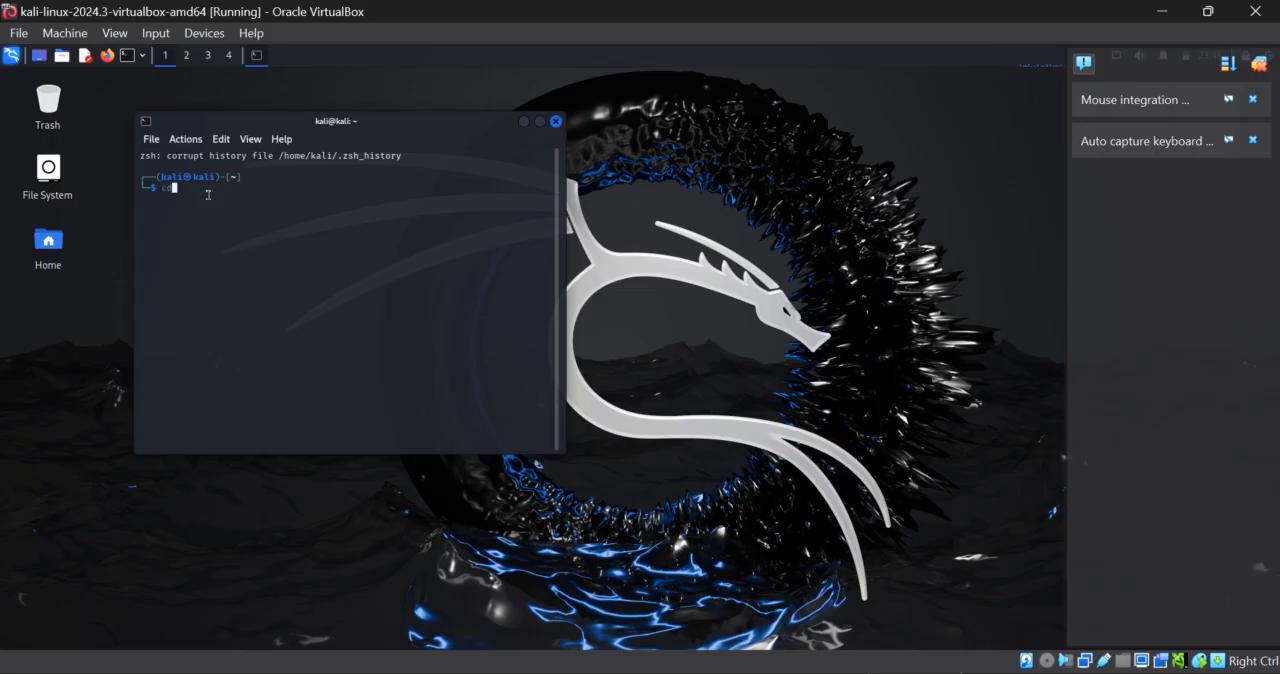
text(Desktop)
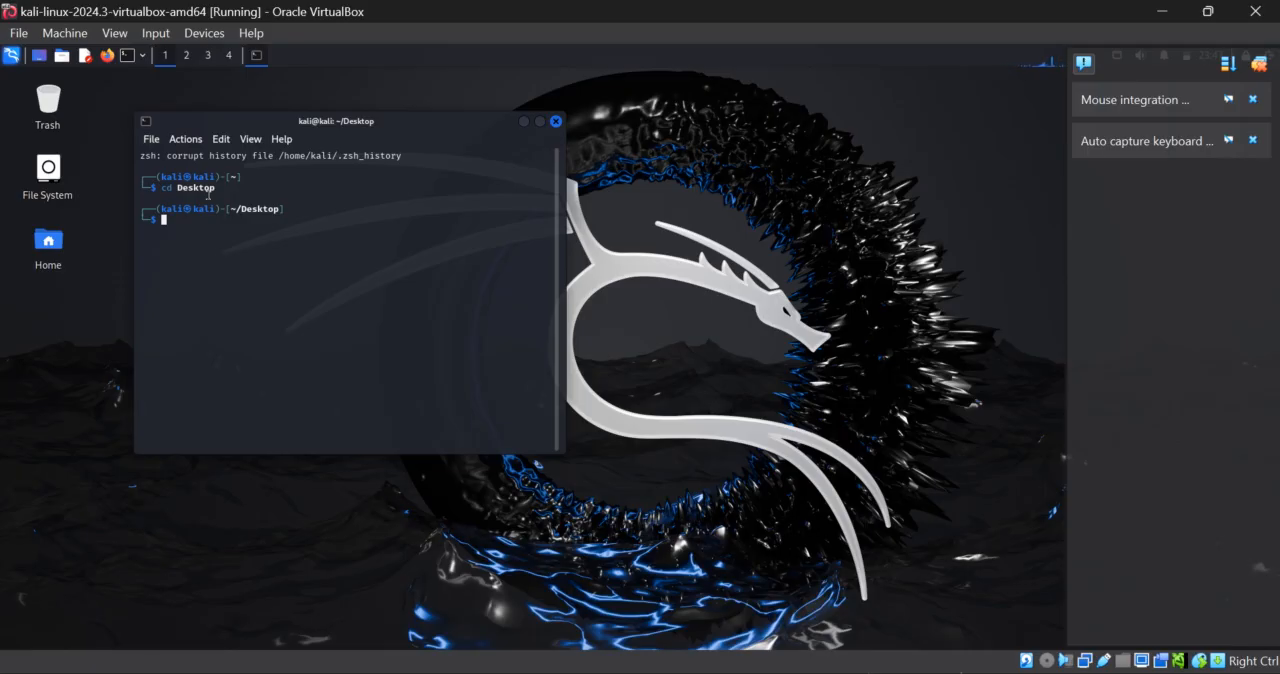
Step: Run touch IPADDRESS to create an empty IPADDRESS file on the Desktop
text(touch)
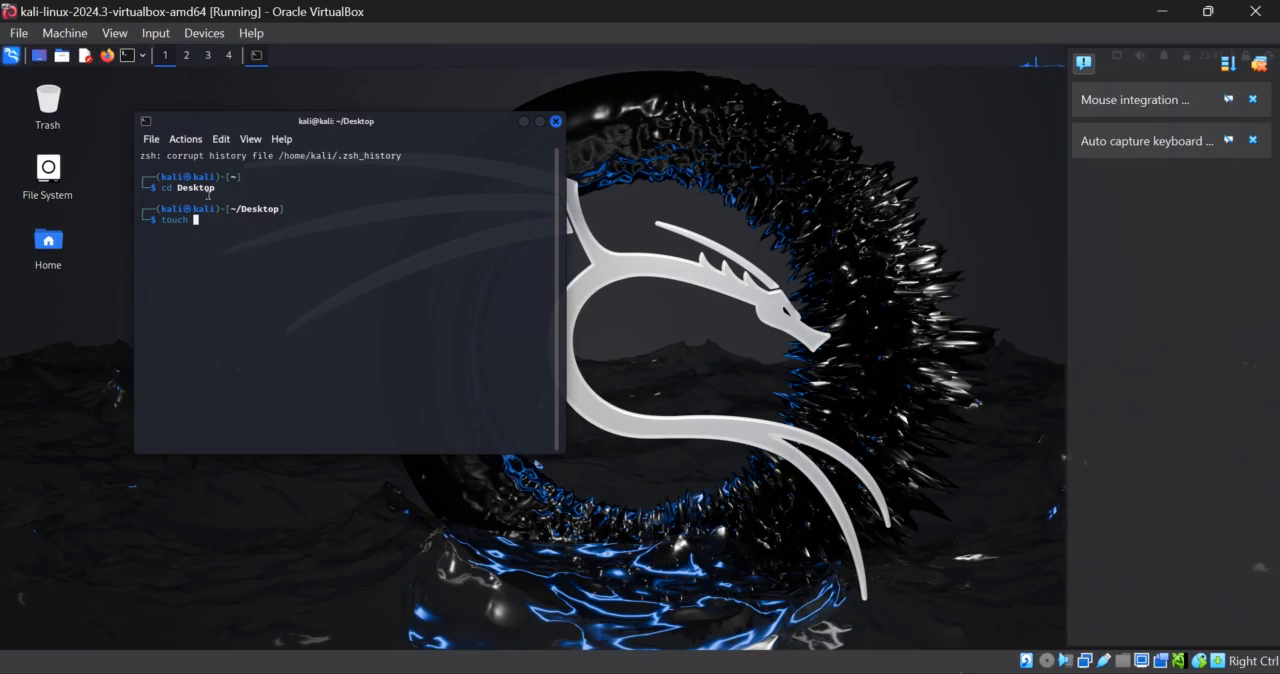
text(IP)
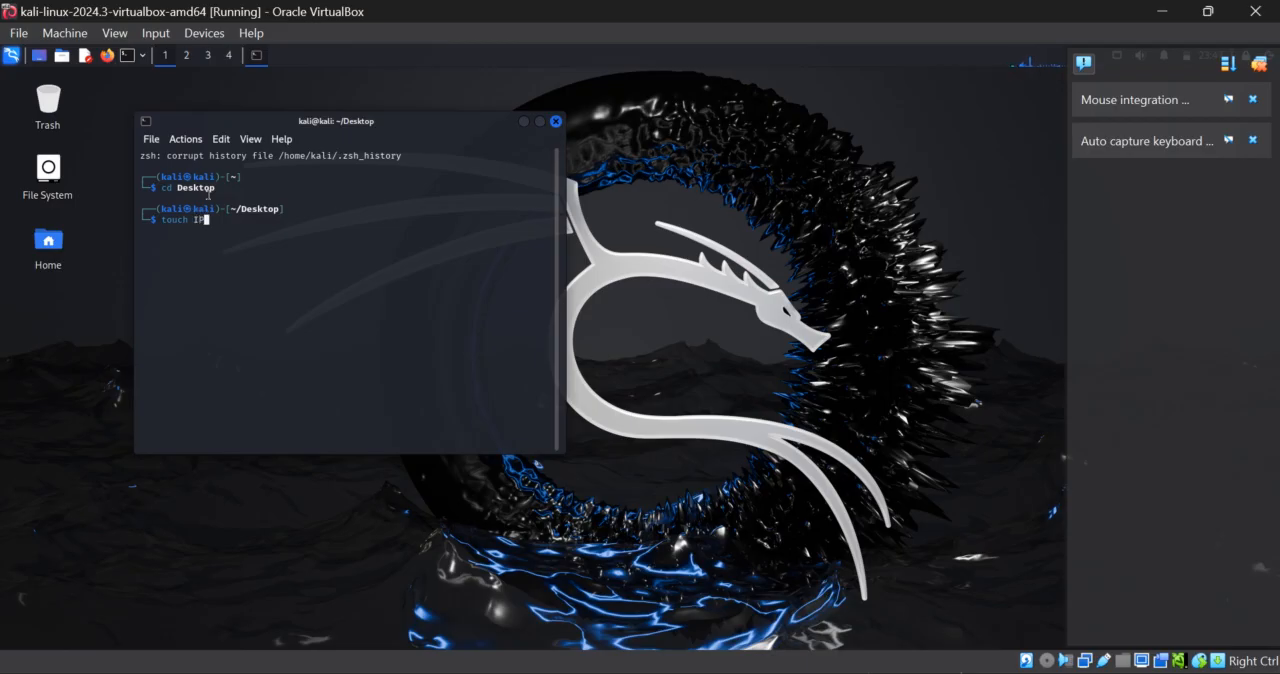
text(ADDRE)
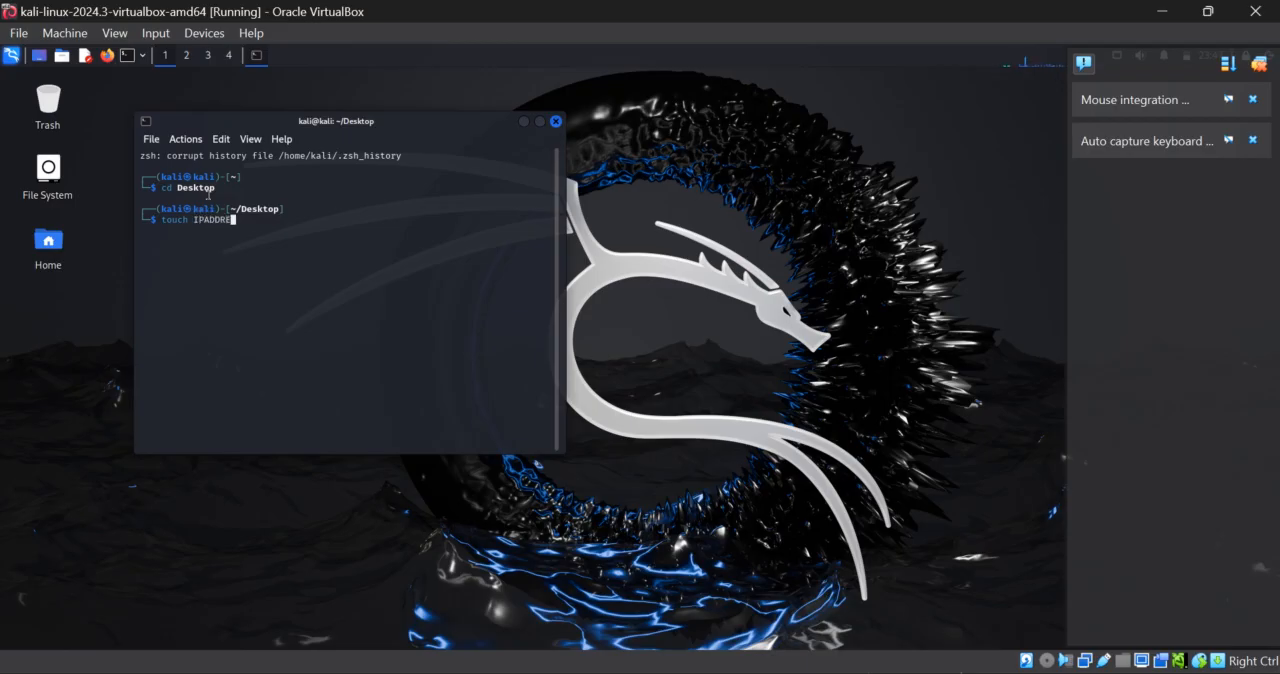
text(SS)
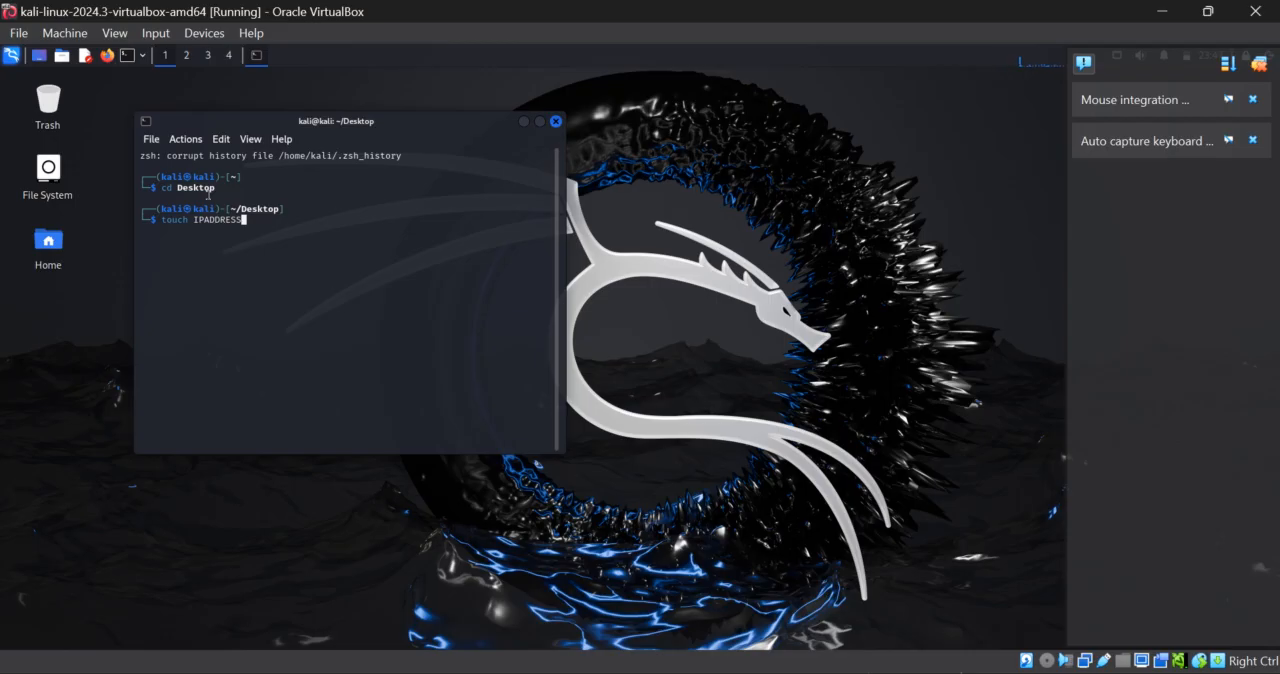
key(Return)
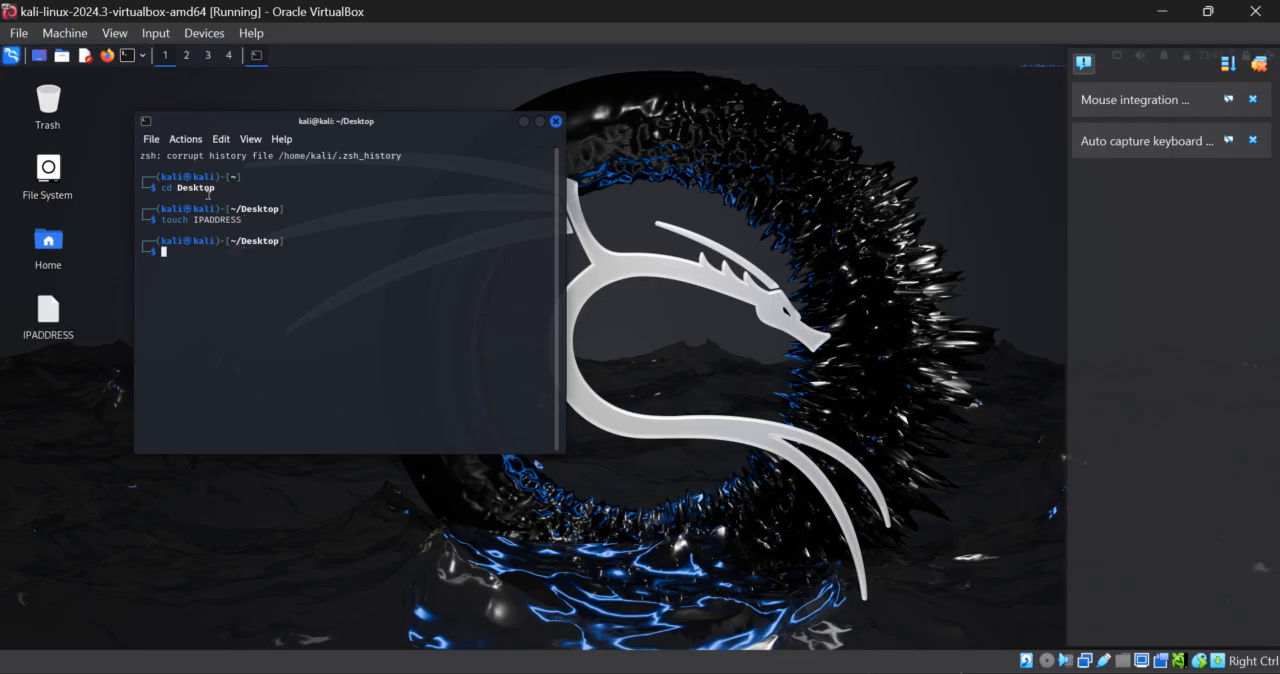
mouse_move(48, 310)
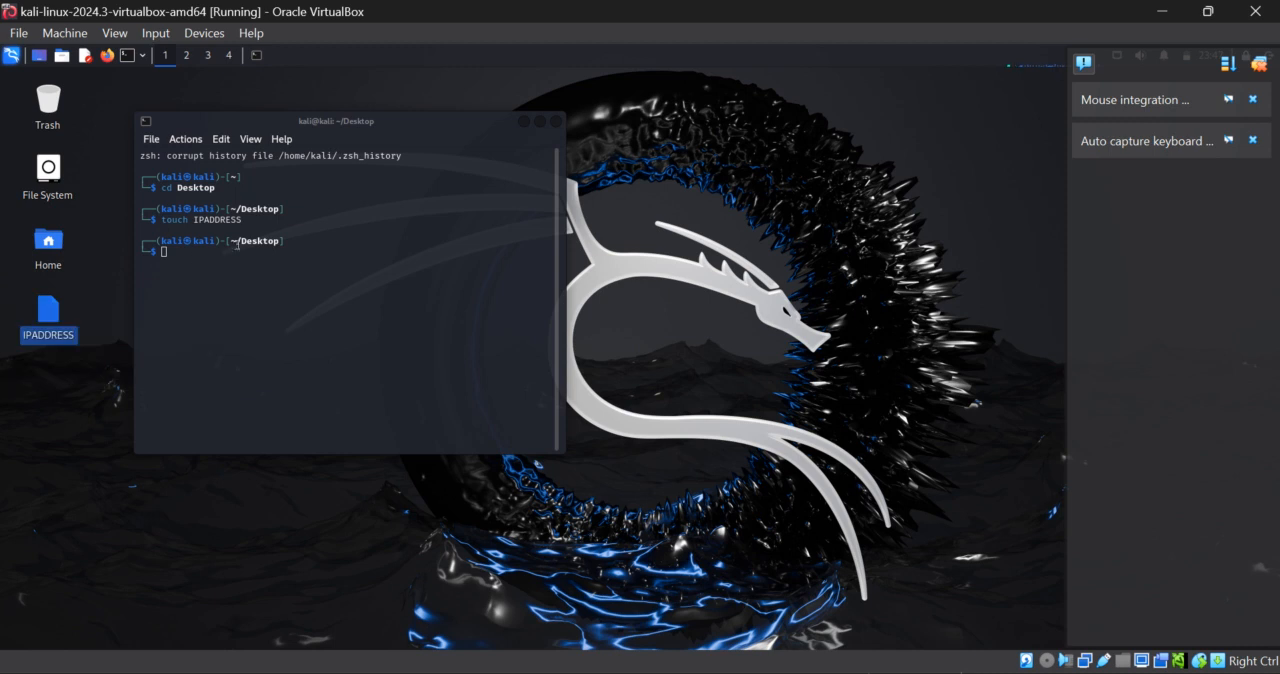
mouse_move(236, 312)
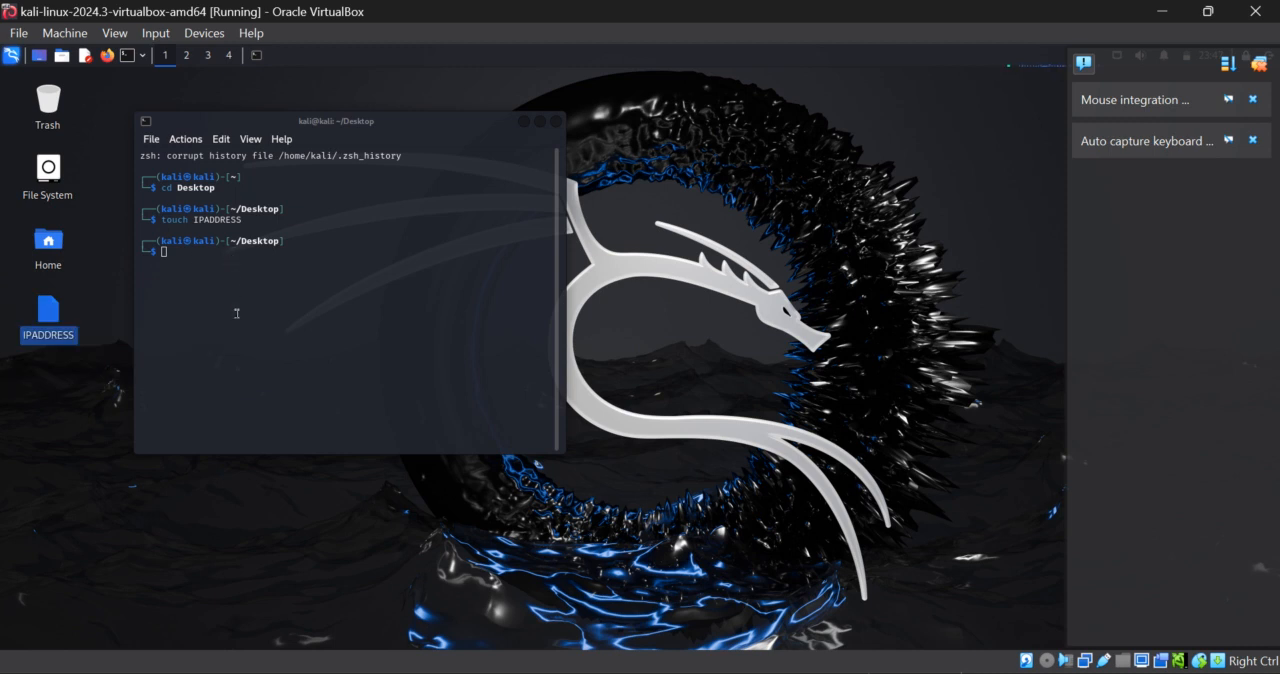
mouse_move(108, 432)
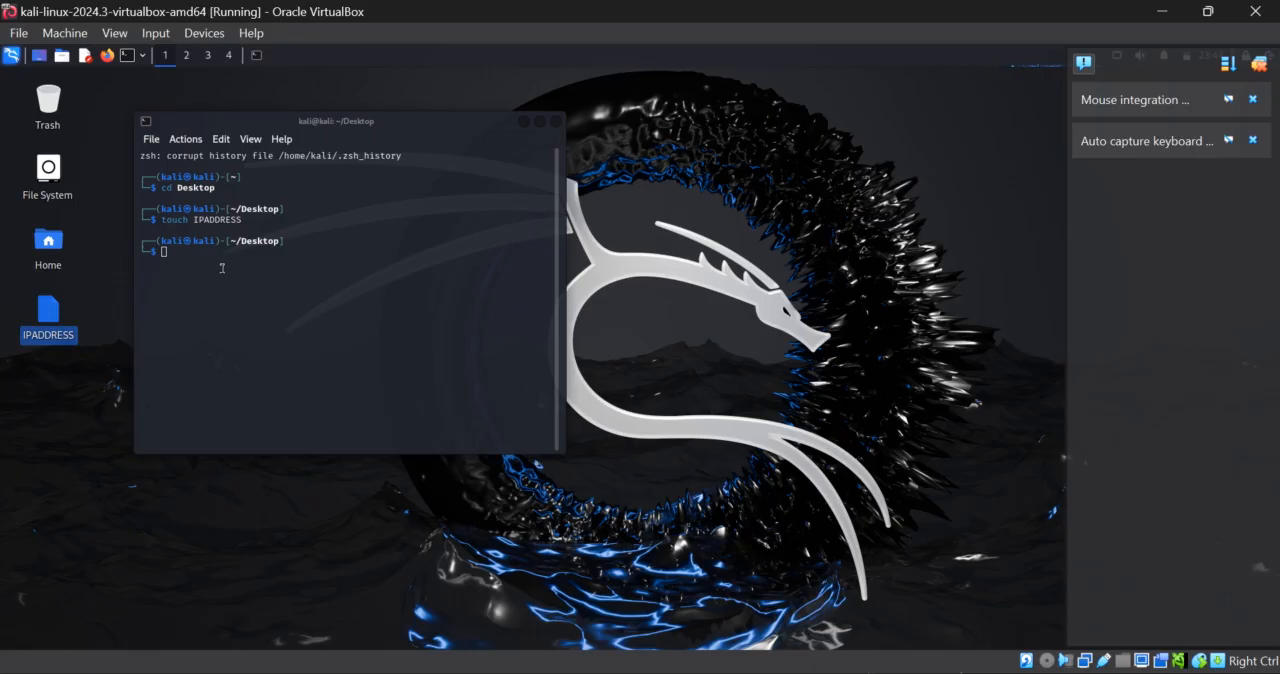
mouse_move(208, 256)
text(s)
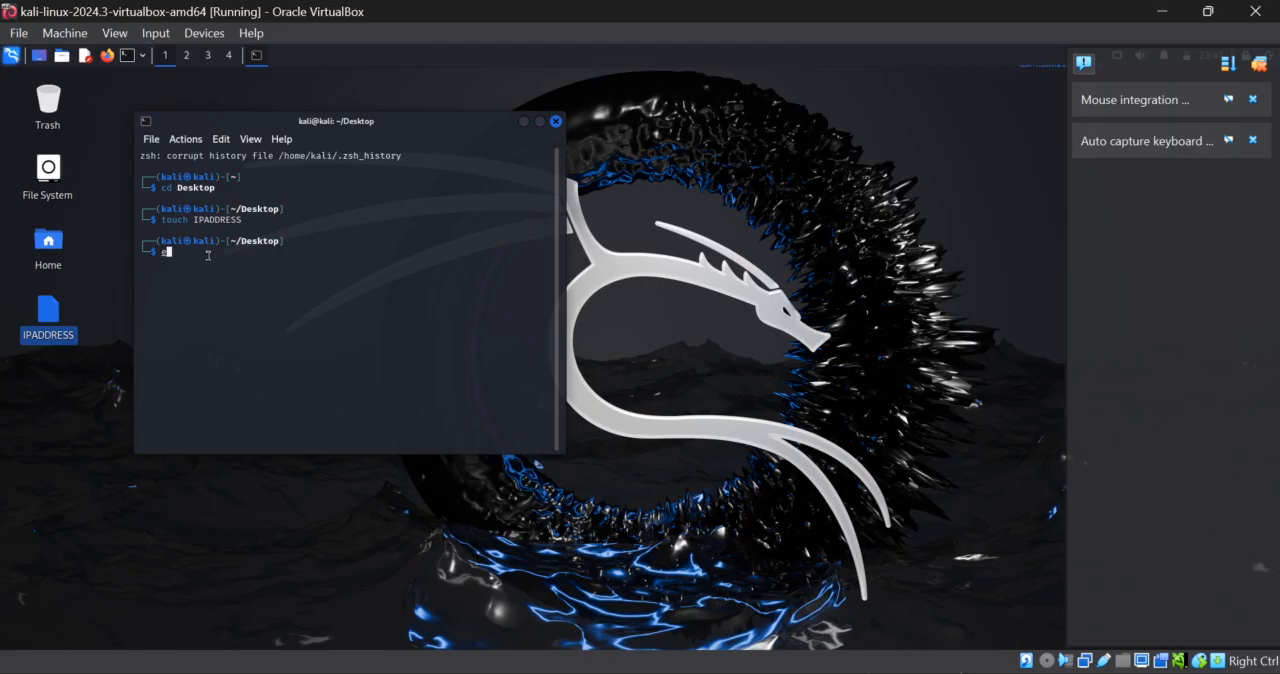
Step: Redirect an echoed IP address into the IPADDRESS file with echo ... > IPADDRESS
text(echo)
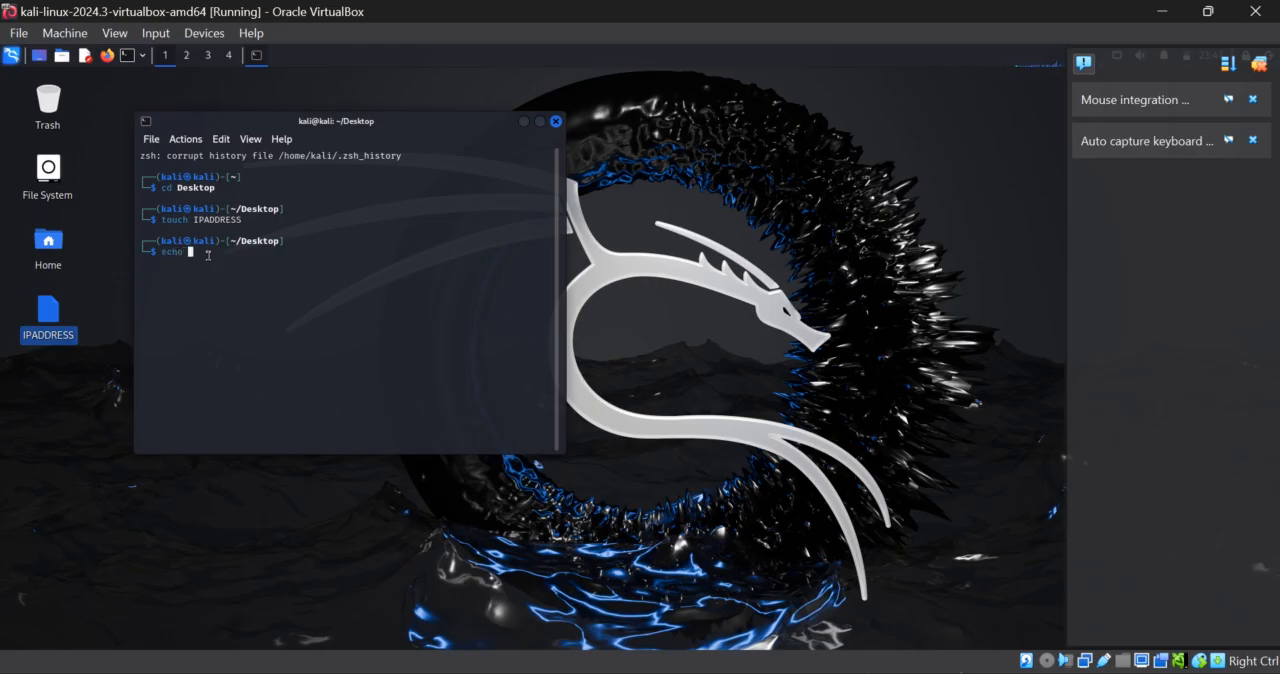
text(110)
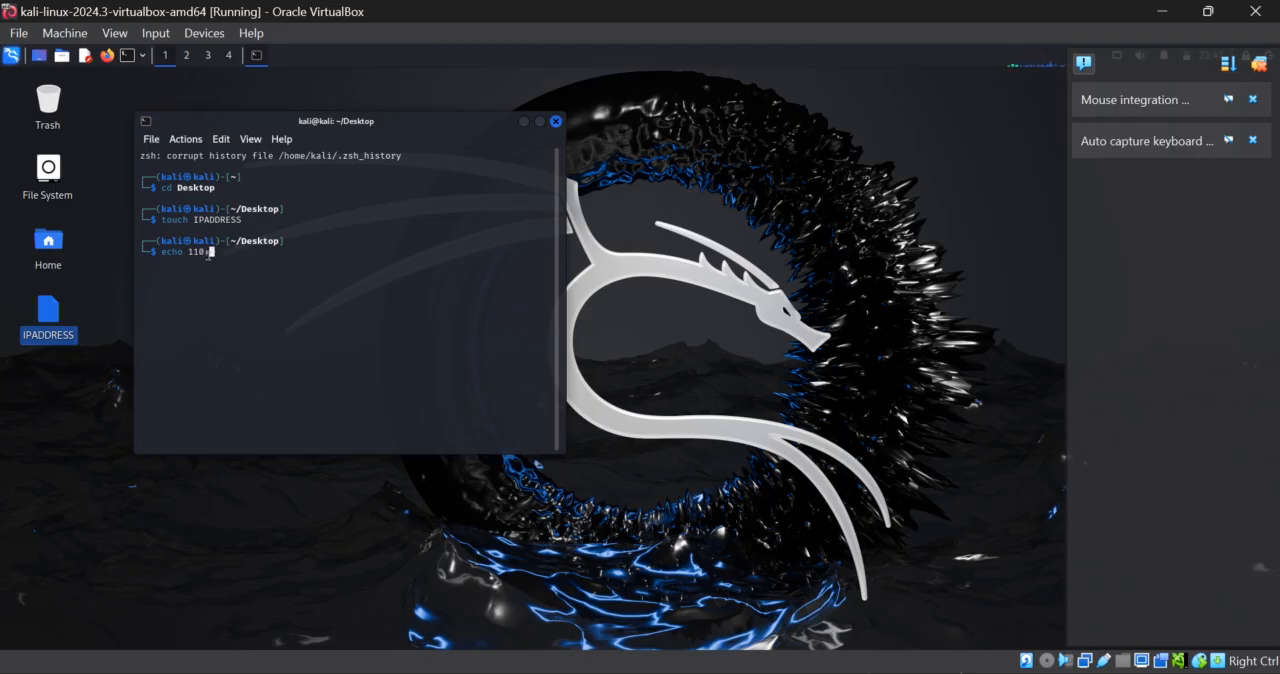
text(87.13.245 > IPA)
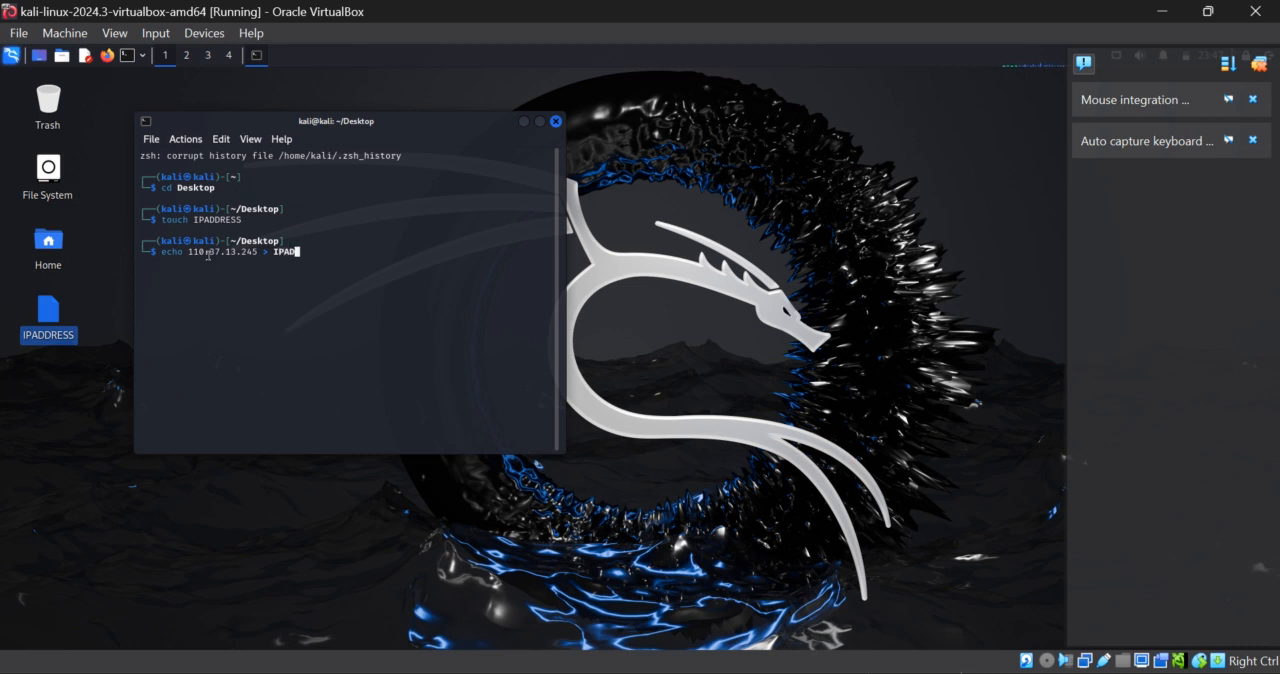
text(DRESS)
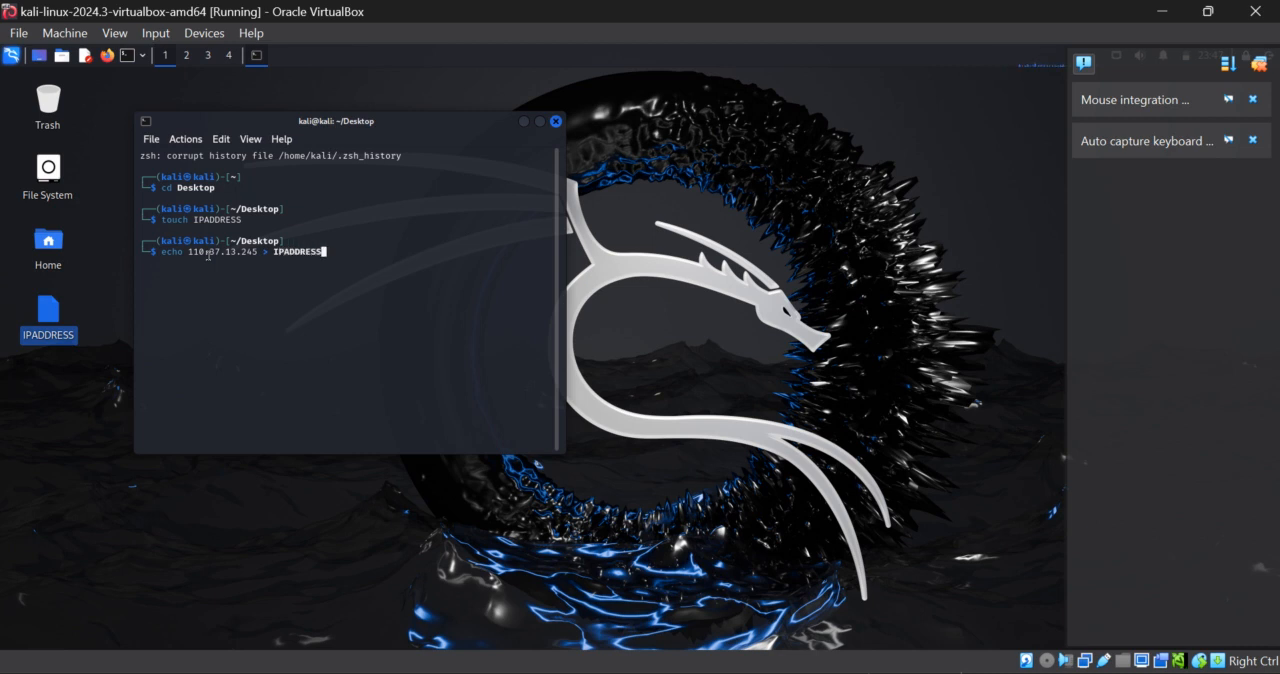
key(Return)
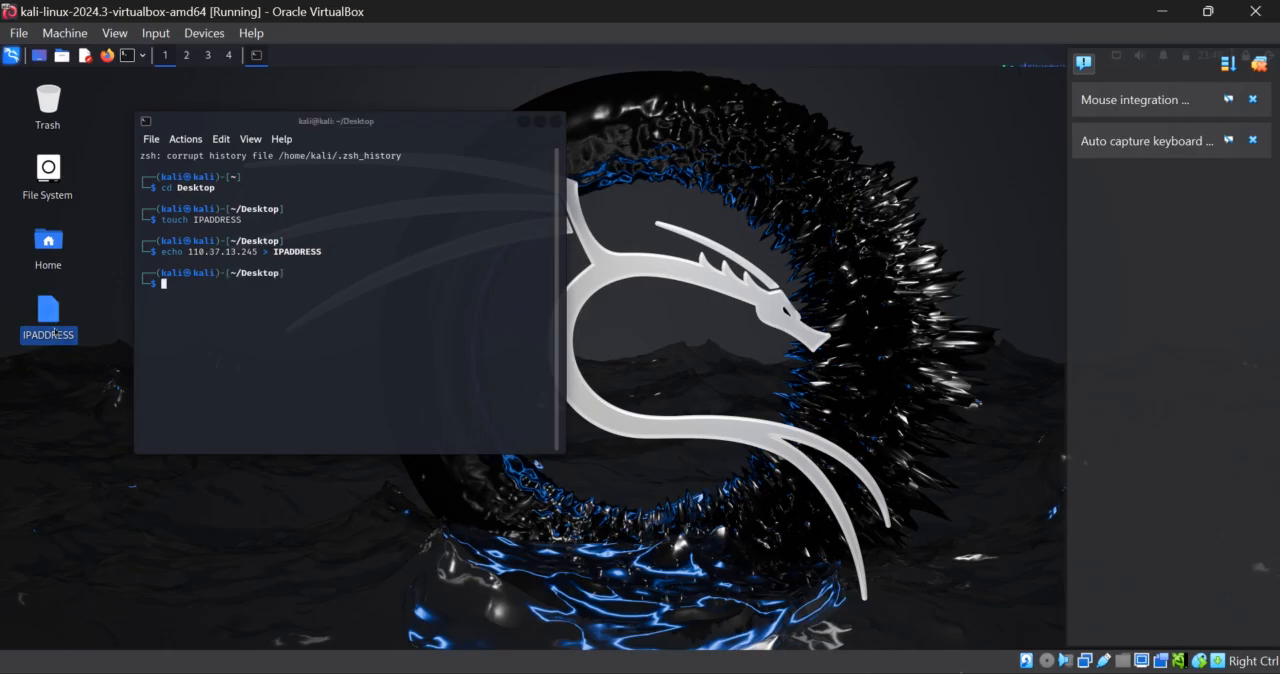
mouse_move(48, 310)
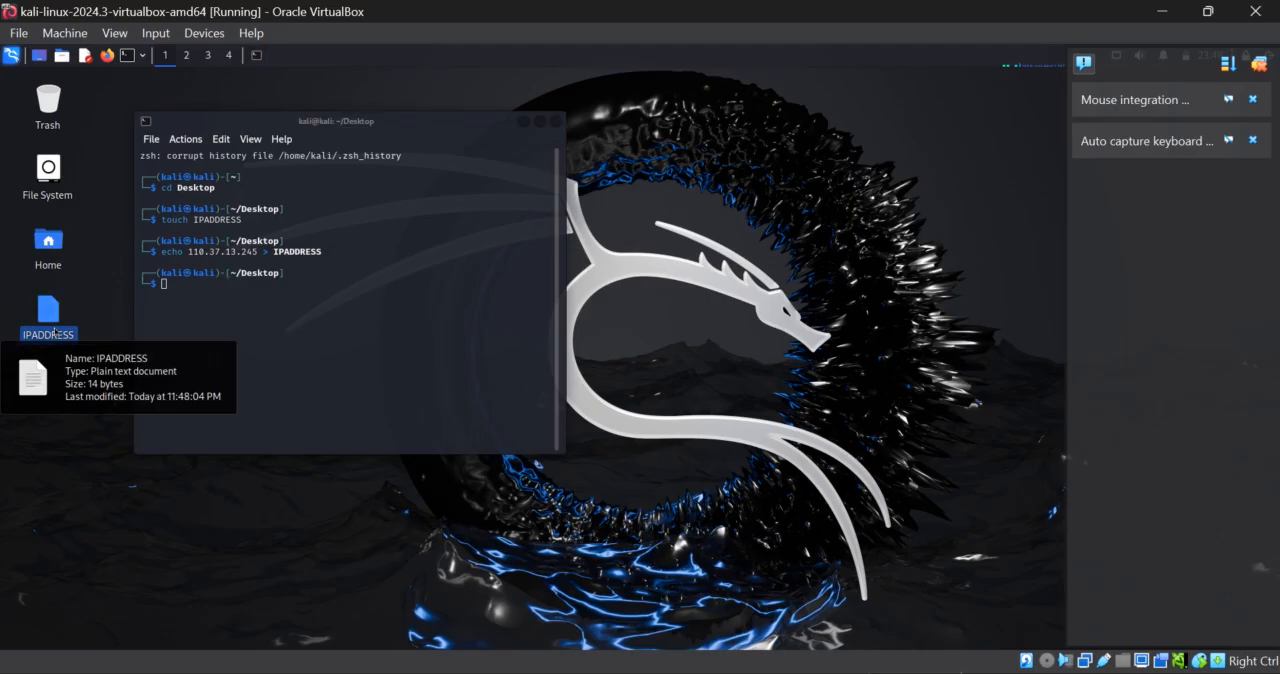
mouse_move(676, 440)
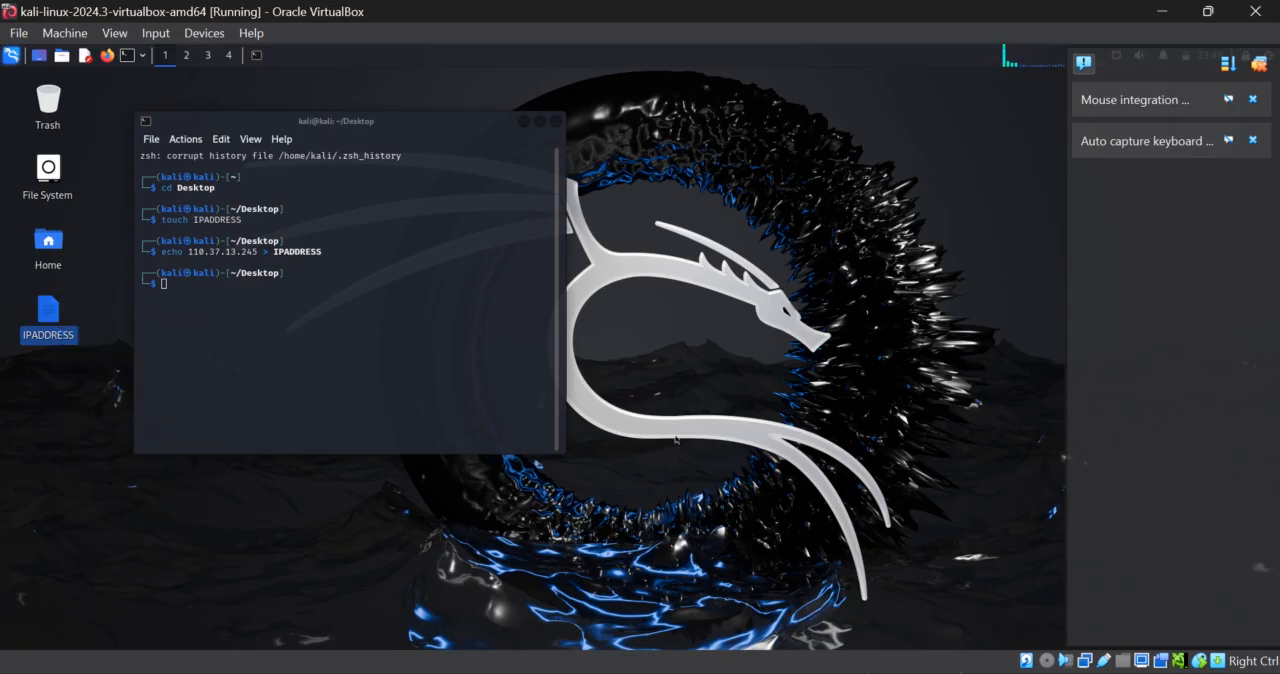
double_click(48, 310)
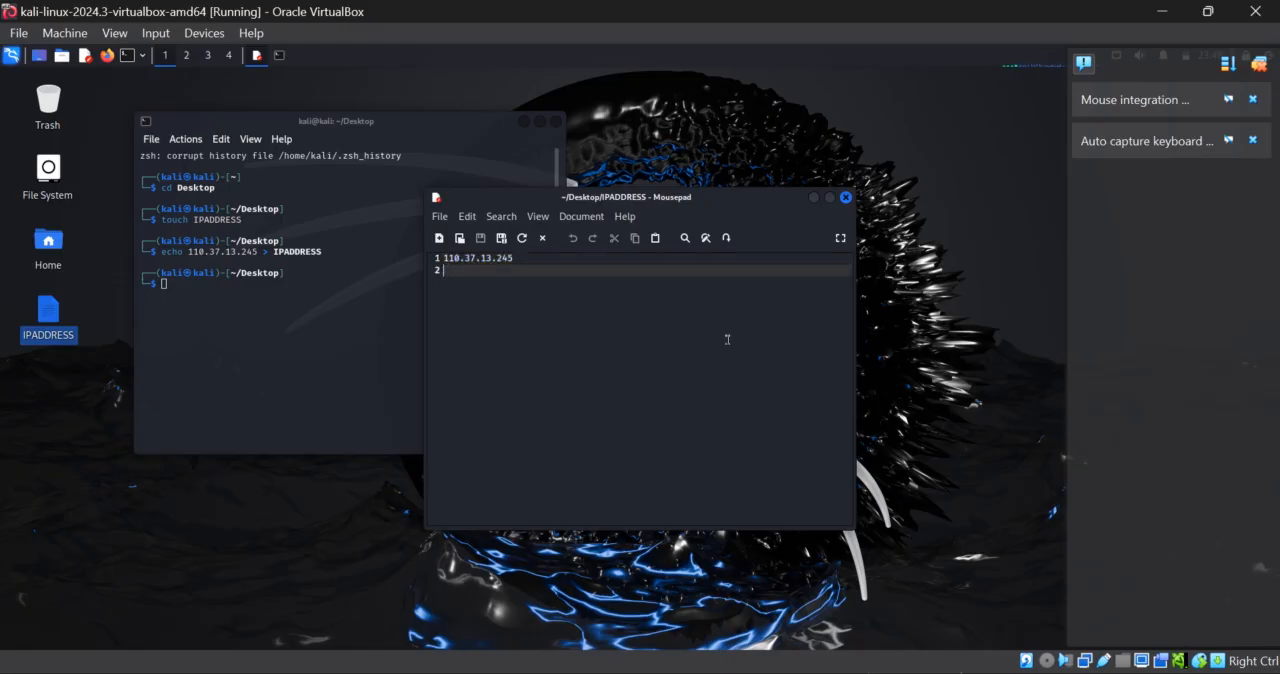
click(844, 196)
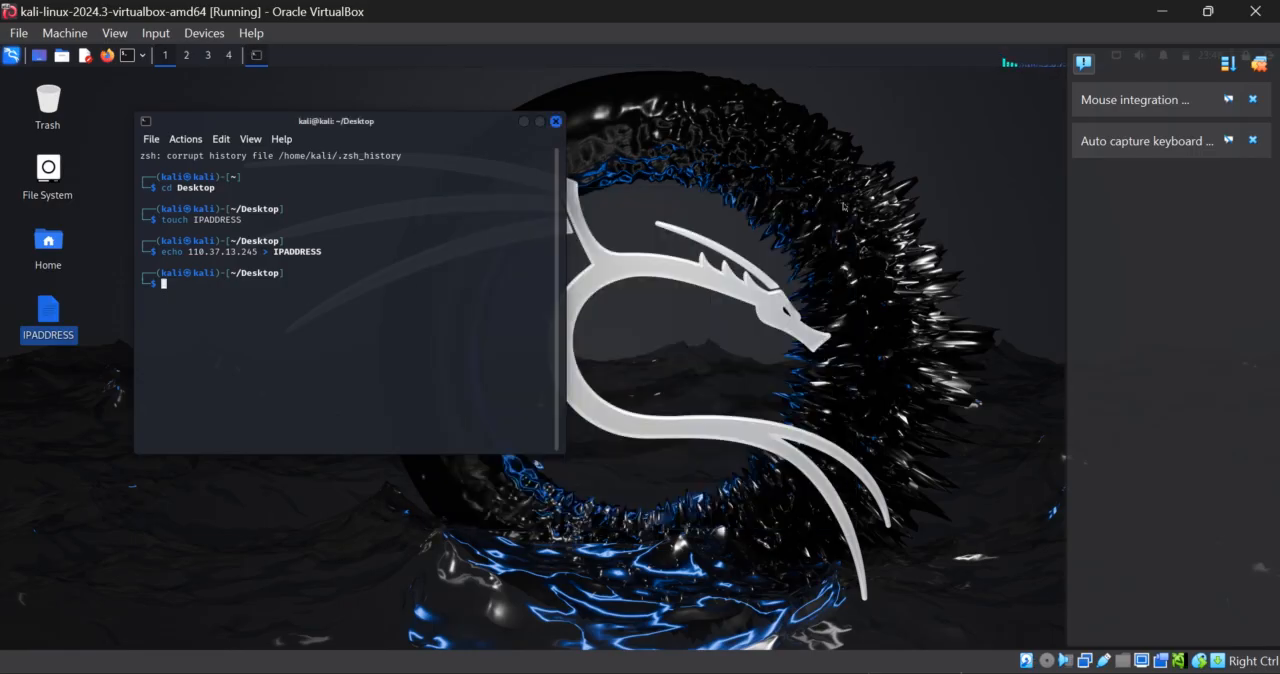
mouse_move(788, 332)
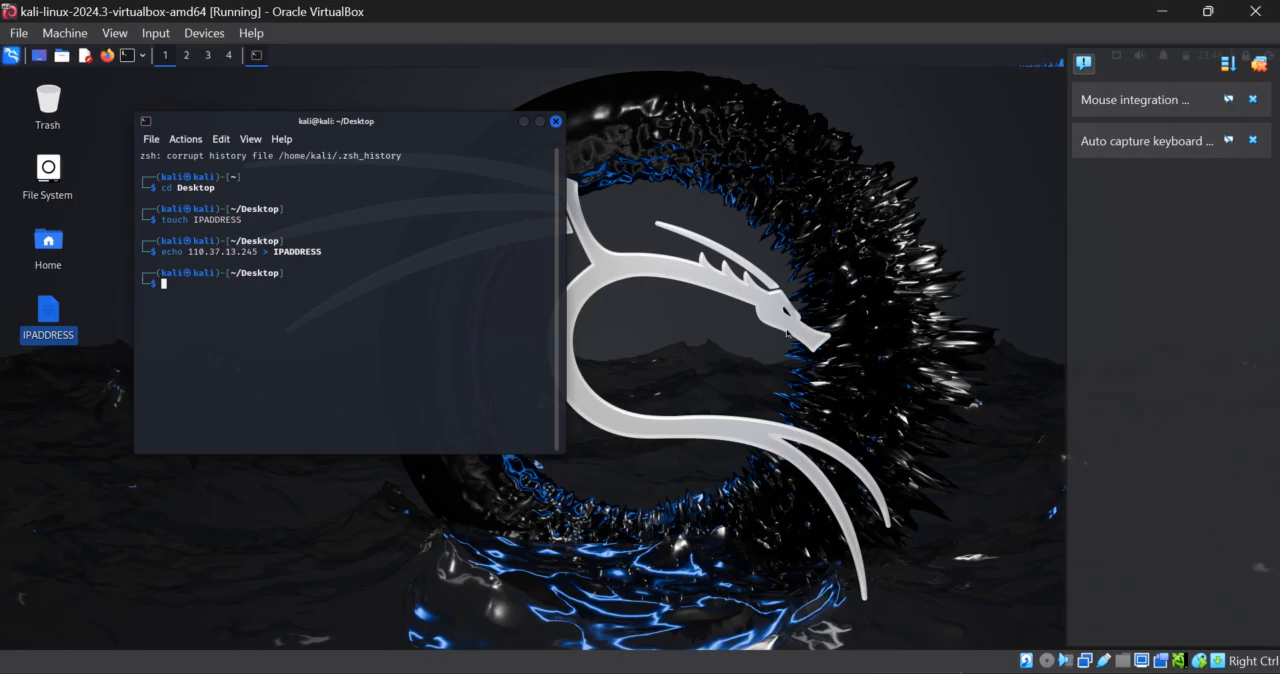
mouse_move(330, 530)
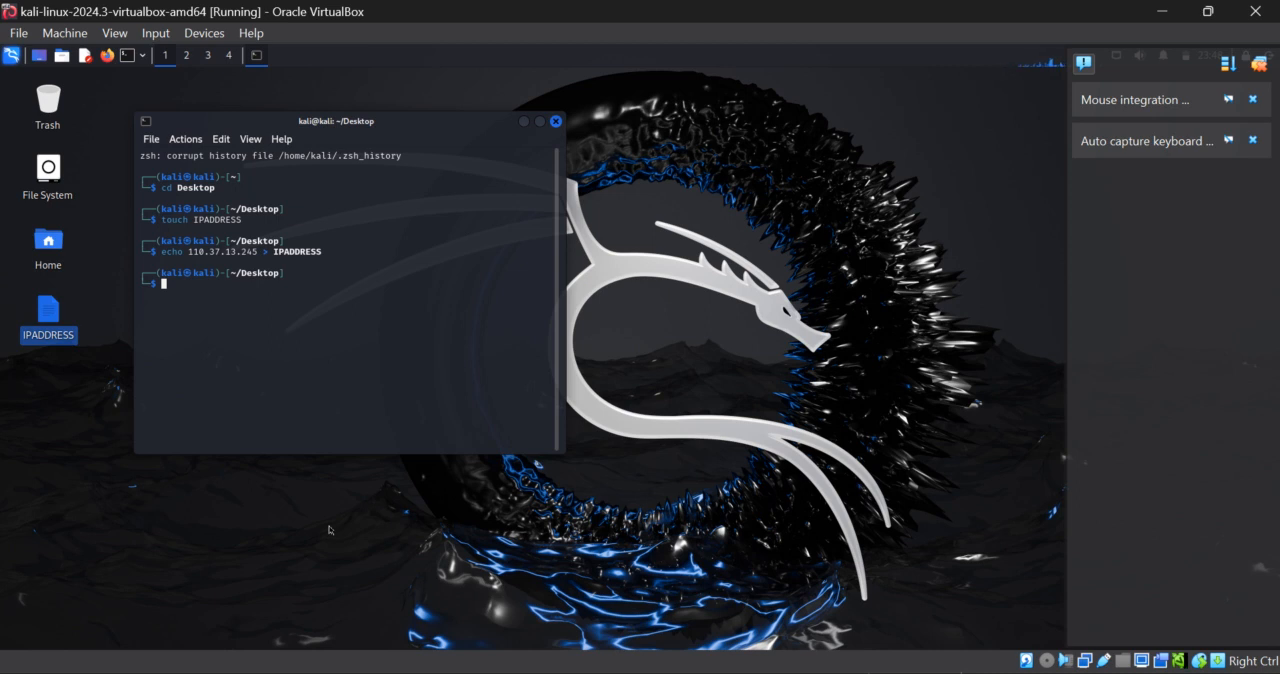
mouse_move(90, 672)
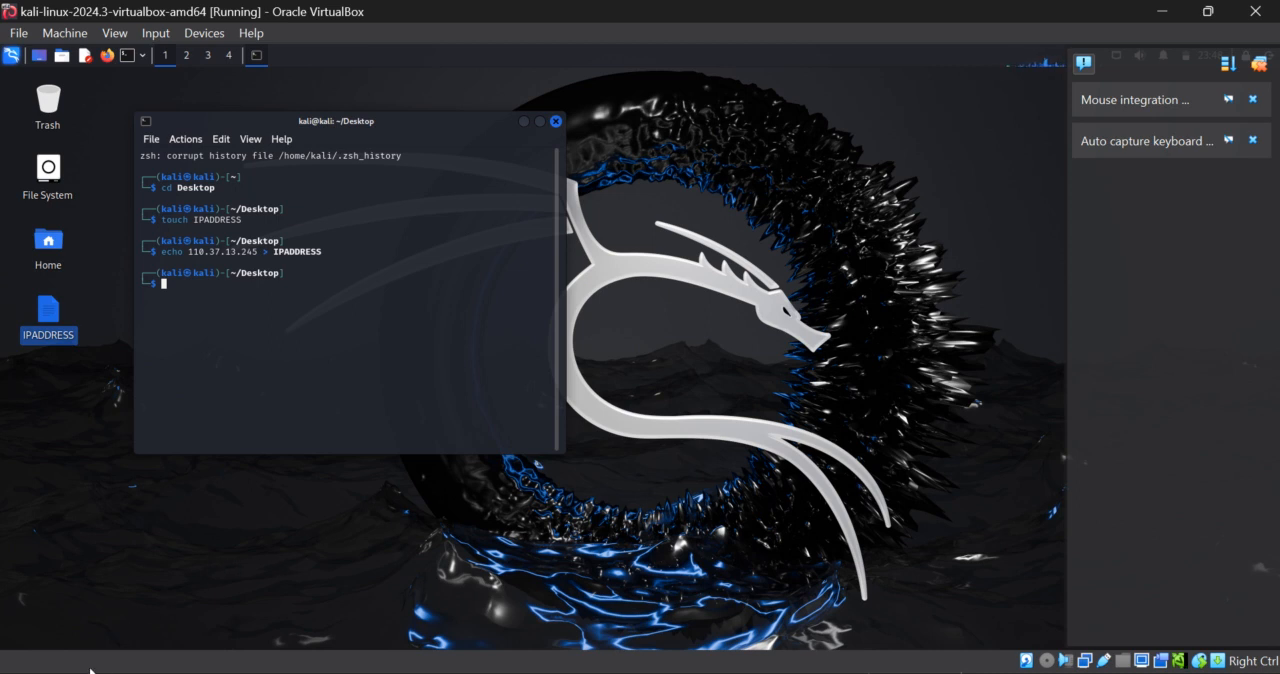